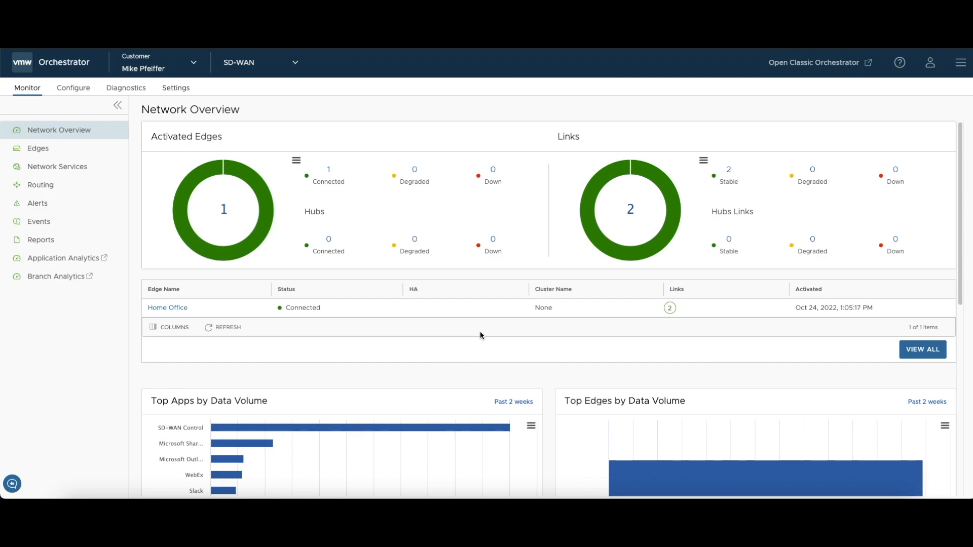
mouse_move(176, 312)
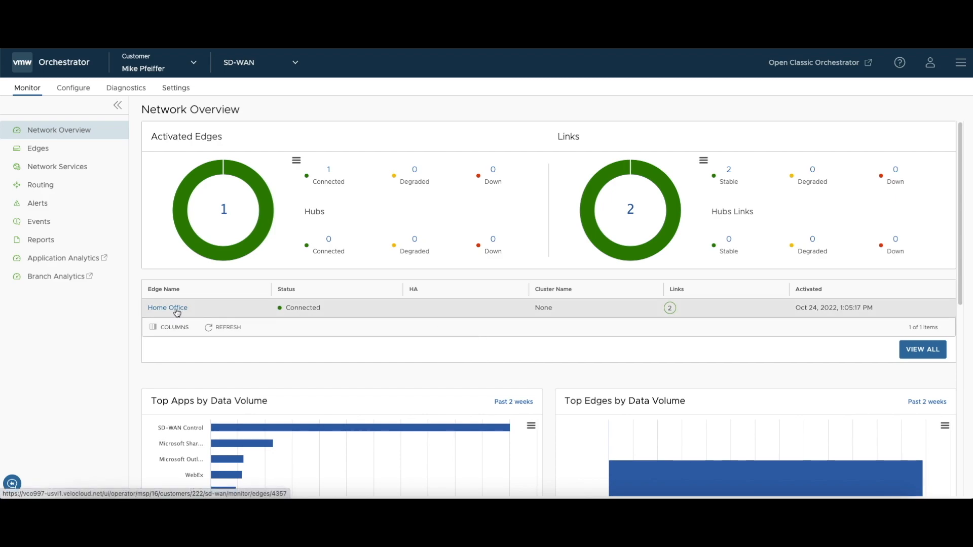
mouse_move(172, 308)
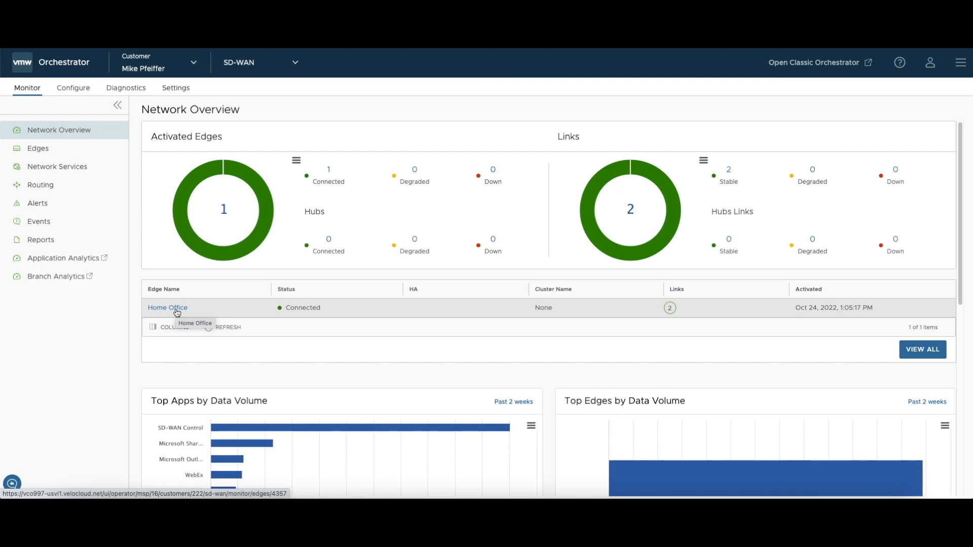
Step: Show the Home Office edge's QoE view with Starlink and US Cellular quality score timelines
click(167, 308)
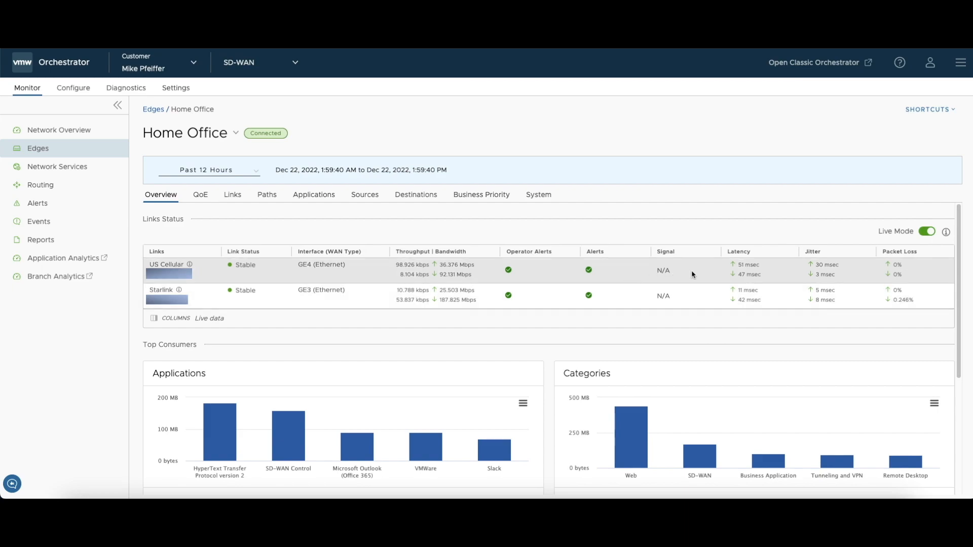
mouse_move(720, 277)
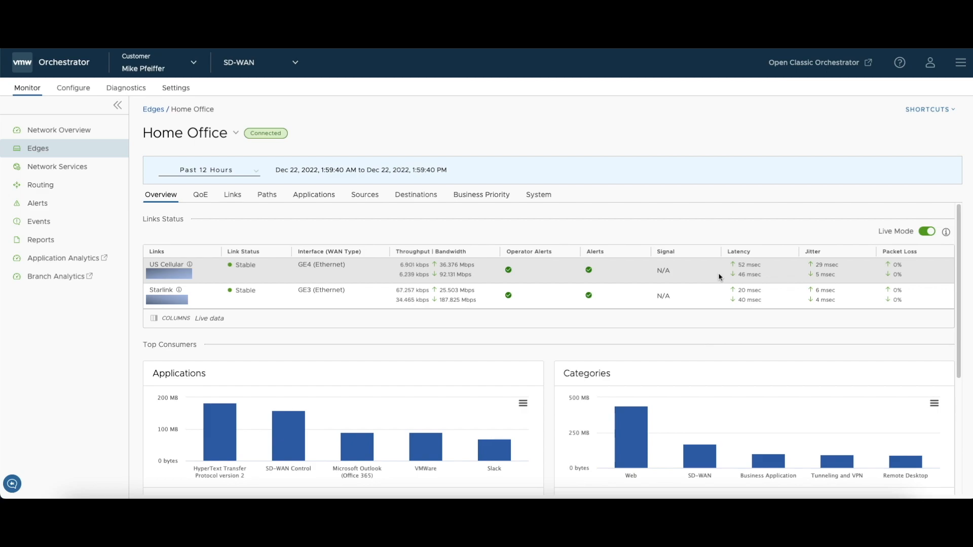
click(200, 195)
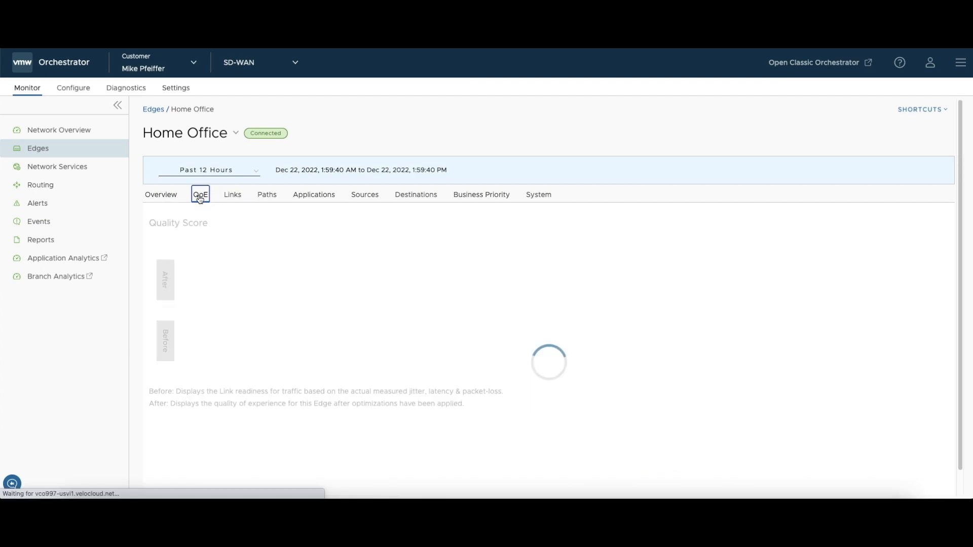
click(201, 195)
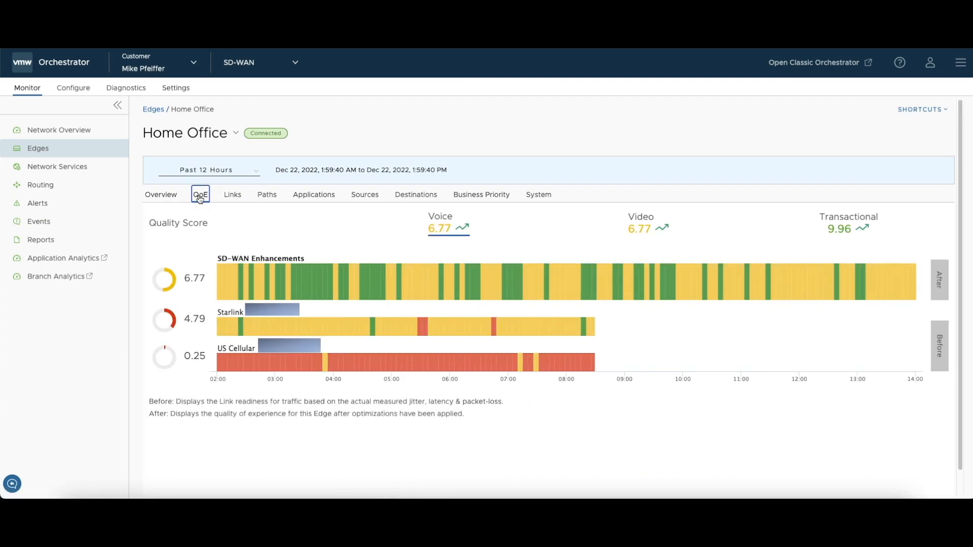